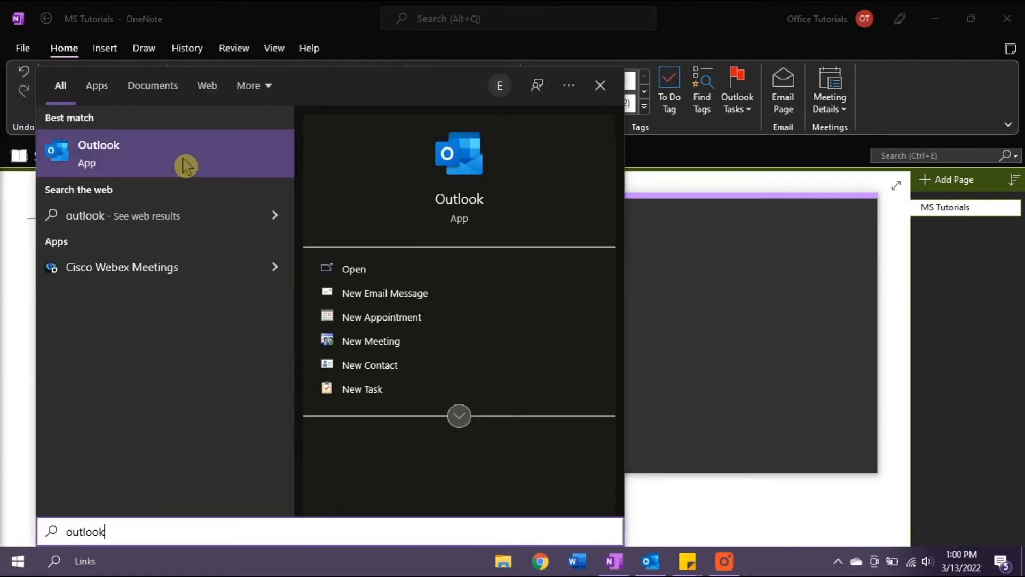
# Launch Outlook from the Windows Start search's Best match result.
pyautogui.click(98, 154)
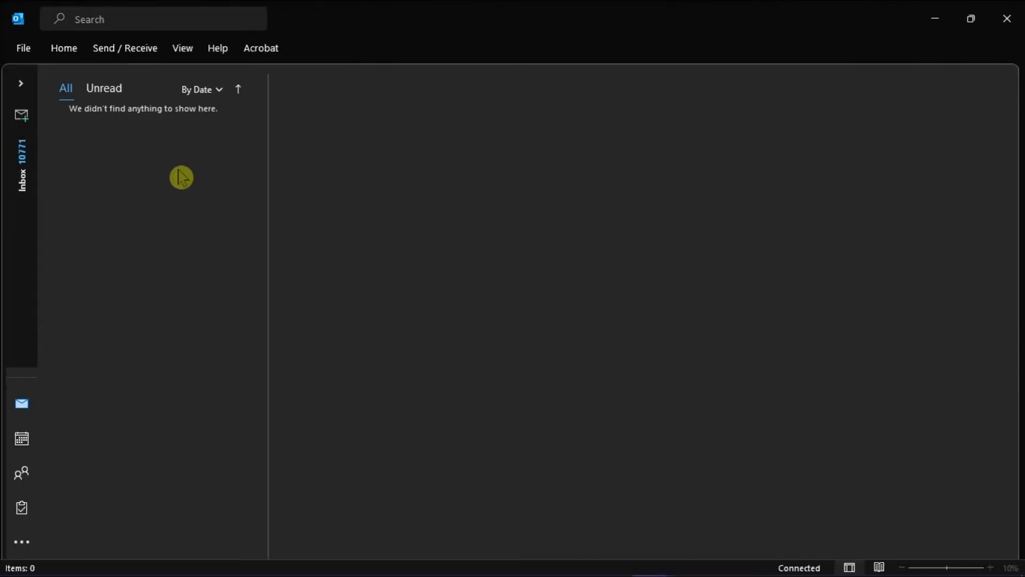
# Open Notes from the More Apps menu to list the three stored notes.
pyautogui.click(21, 542)
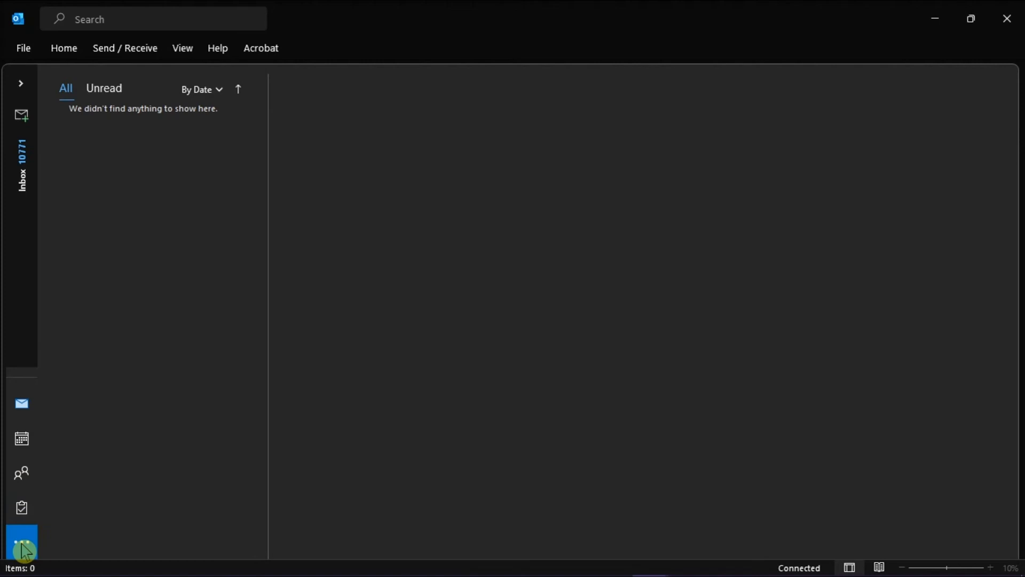
pyautogui.click(21, 545)
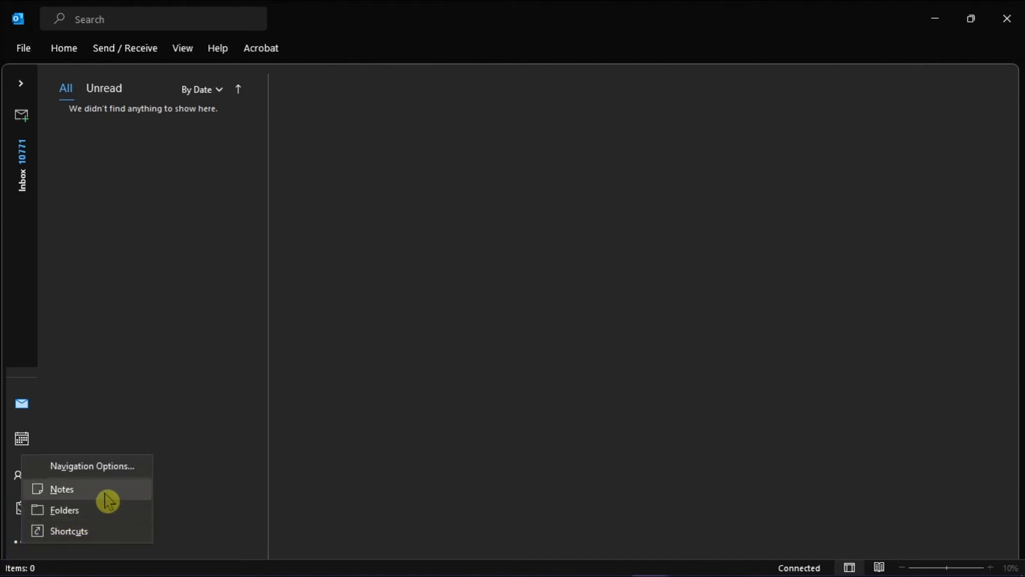
pyautogui.click(61, 488)
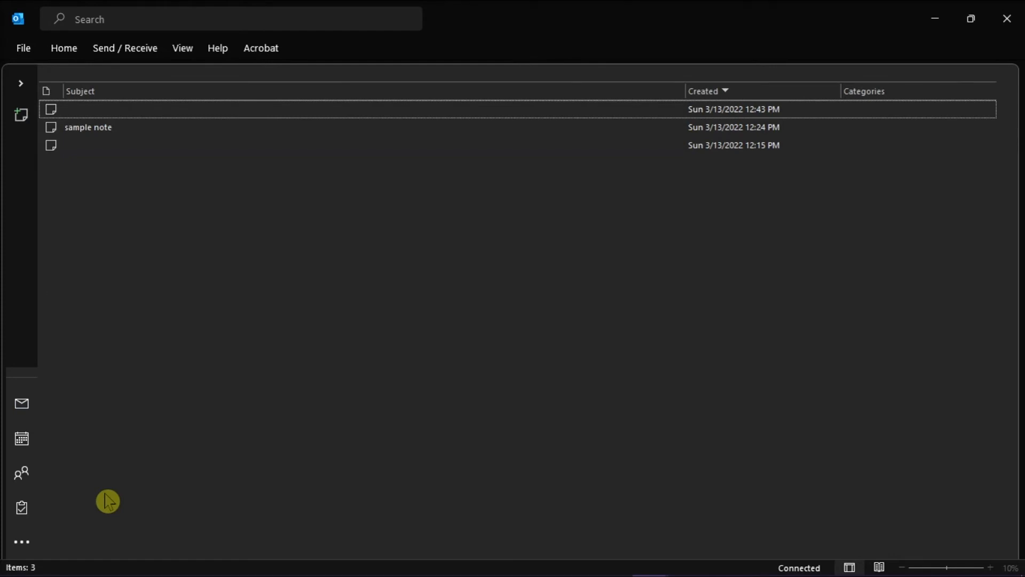
pyautogui.moveTo(170, 195)
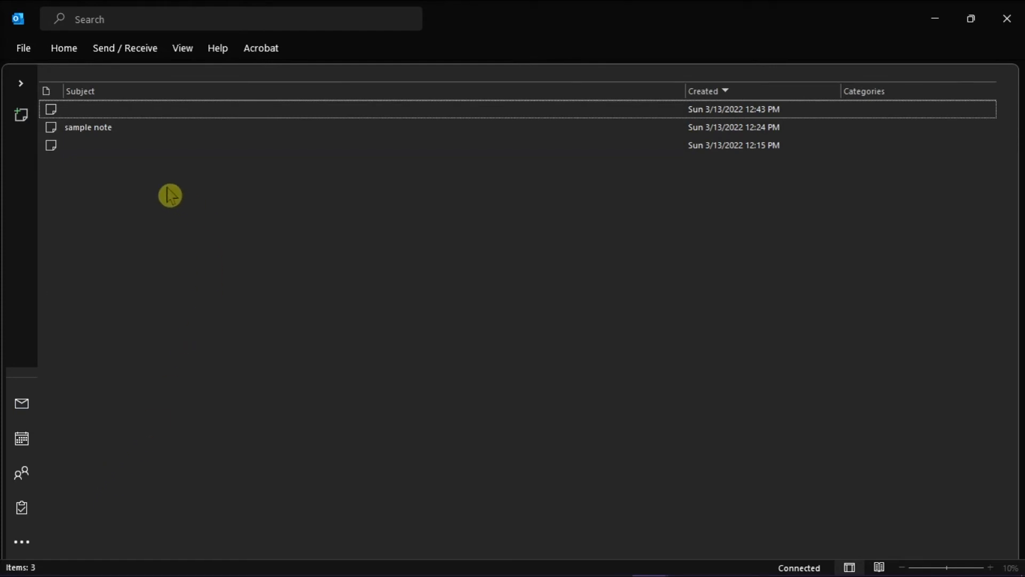
pyautogui.moveTo(187, 172)
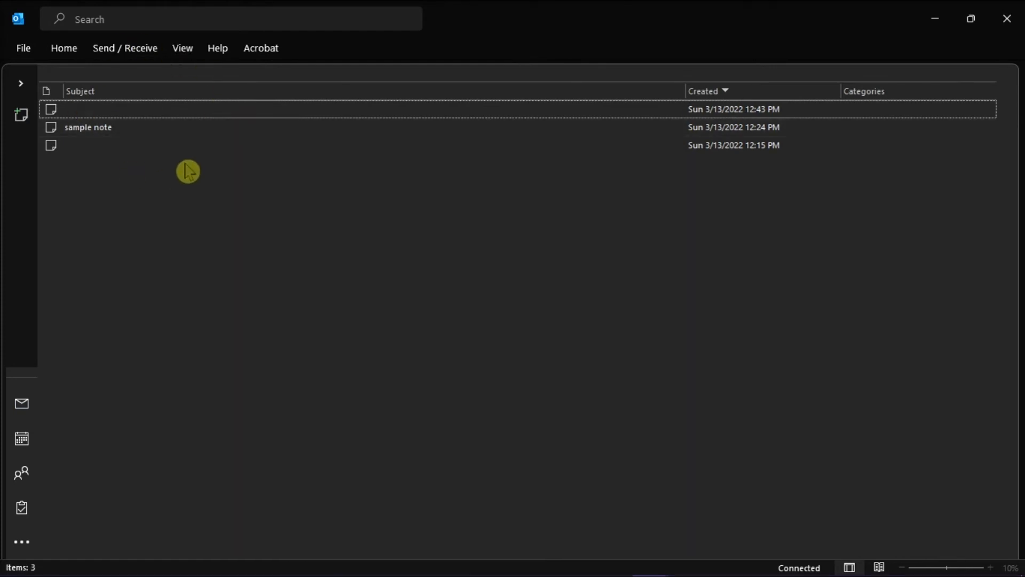